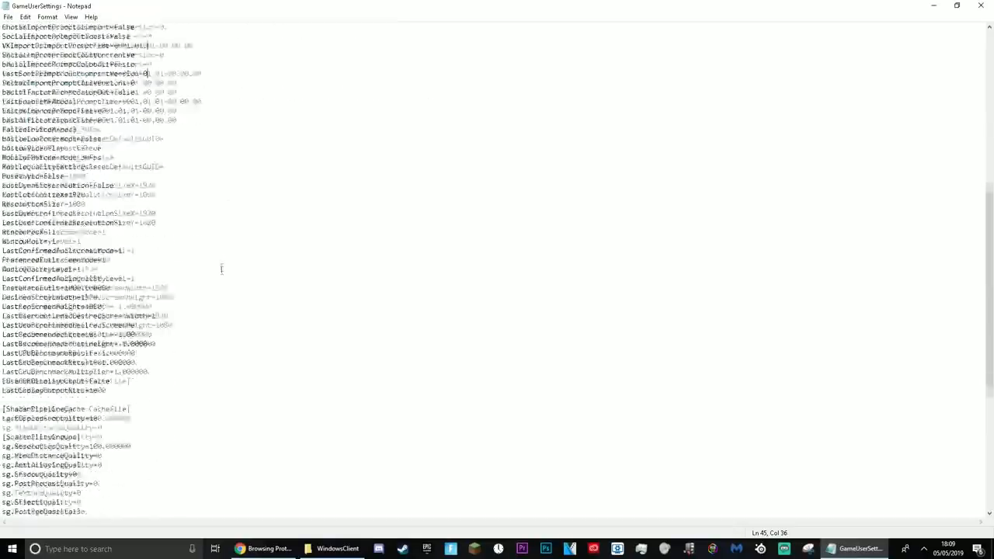
# - Scroll and search GameUserSettings.ini, then close Notepad without saving changes
pyautogui.scroll(-3)
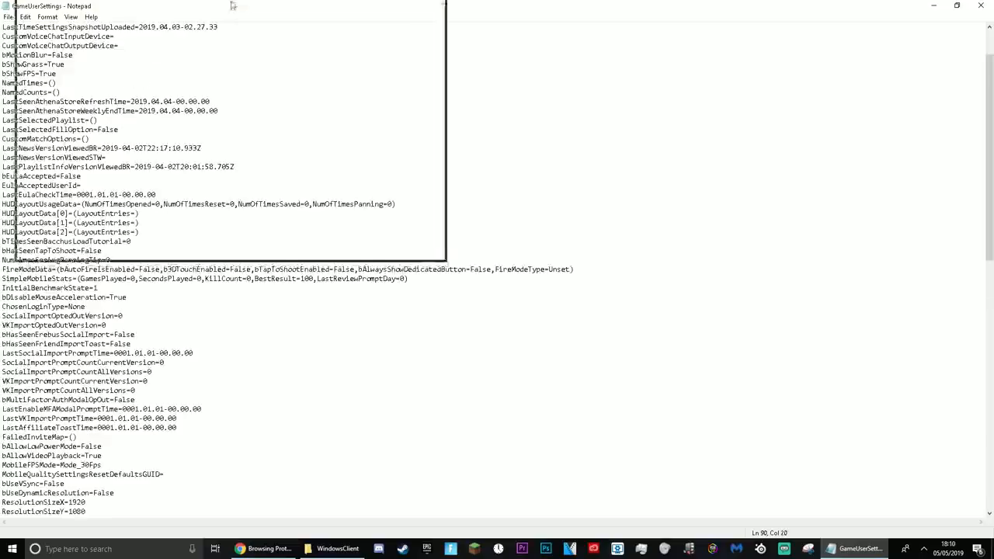
pyautogui.scroll(-3)
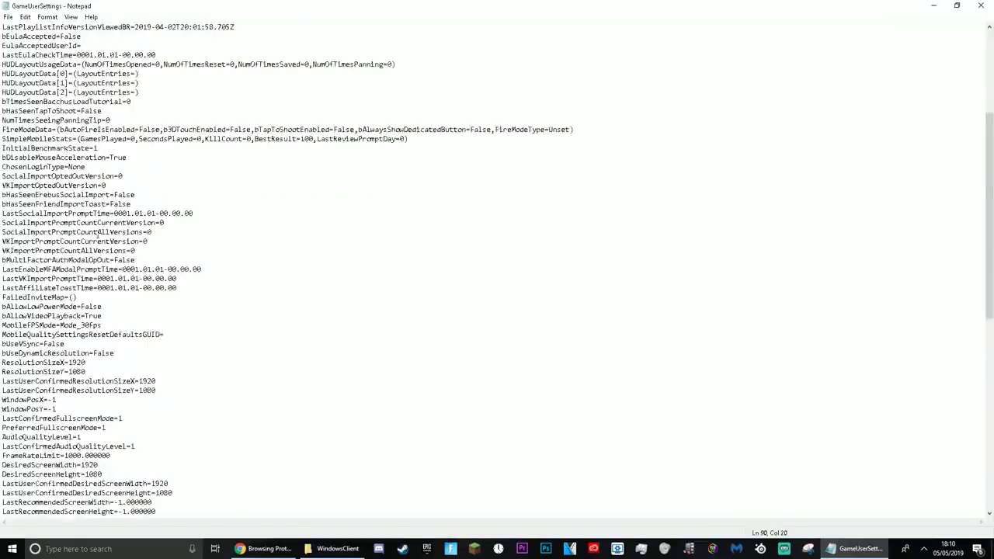
pyautogui.scroll(-3)
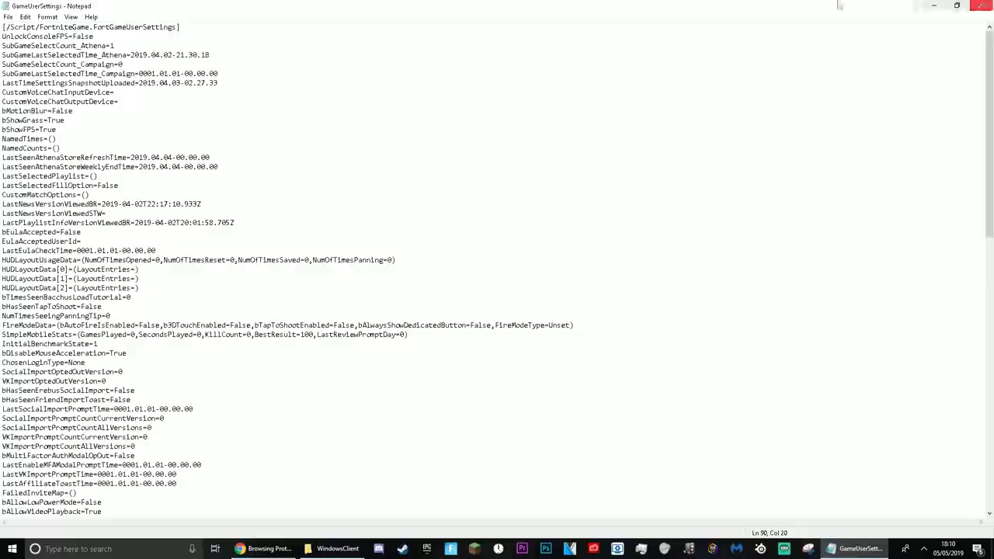
pyautogui.click(31, 19)
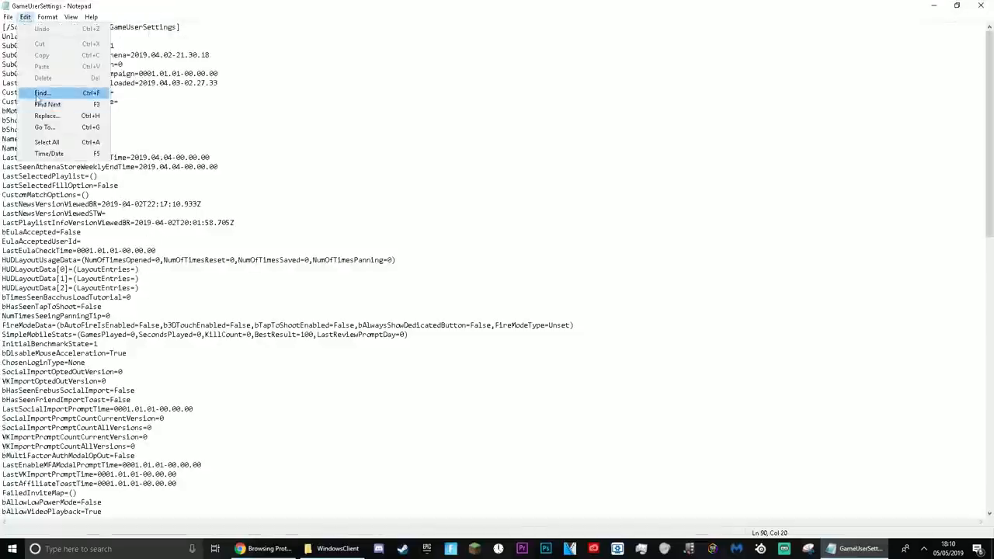
pyautogui.click(188, 110)
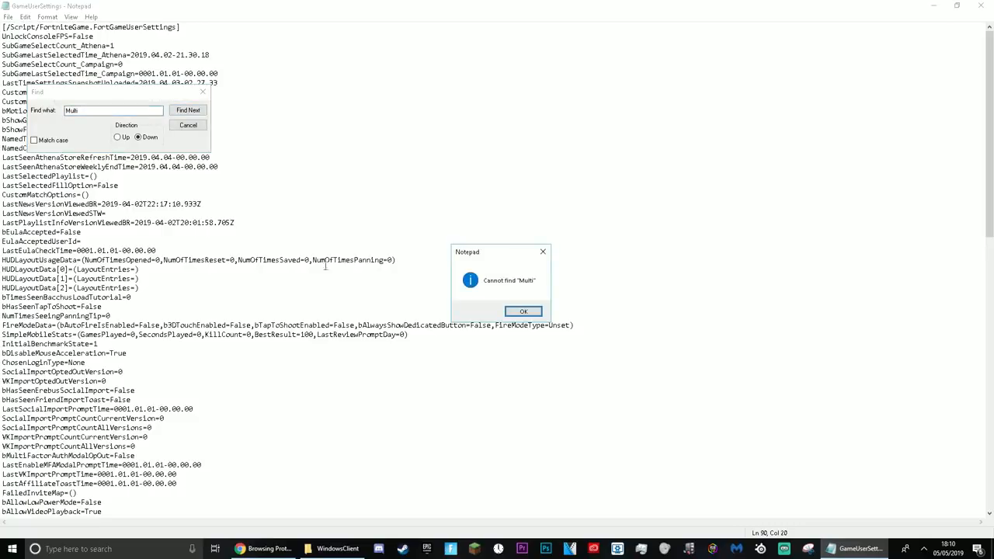
pyautogui.click(524, 311)
pyautogui.write('T')
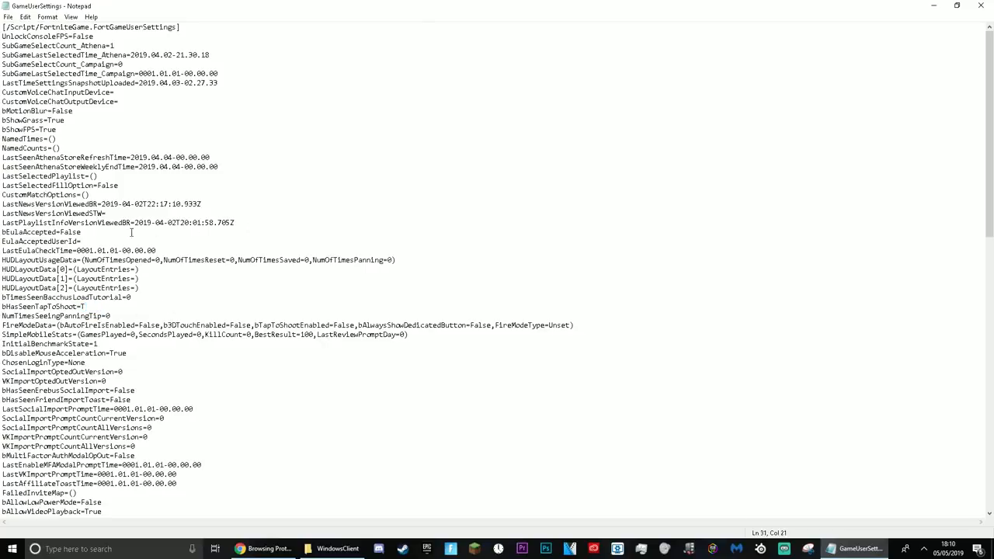
pyautogui.click(980, 6)
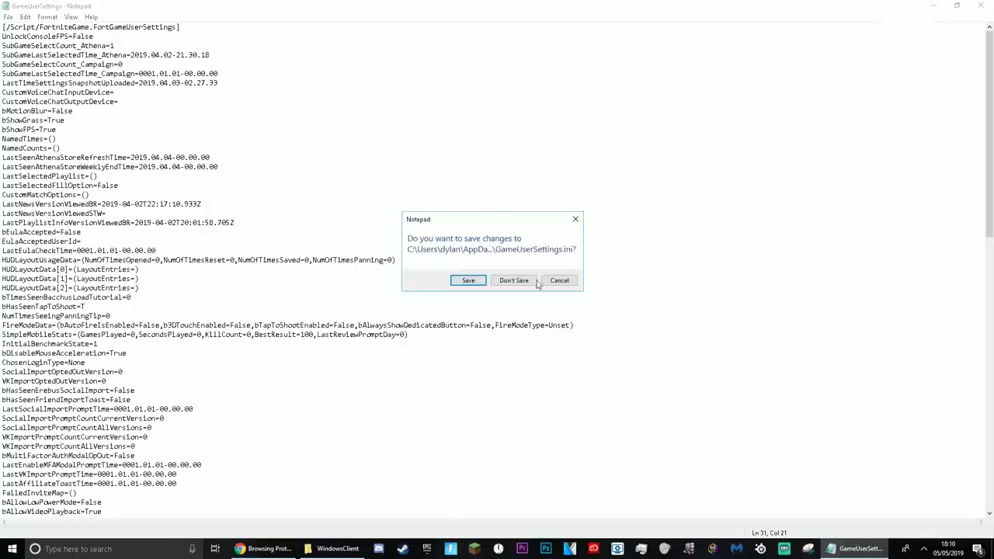
pyautogui.click(514, 281)
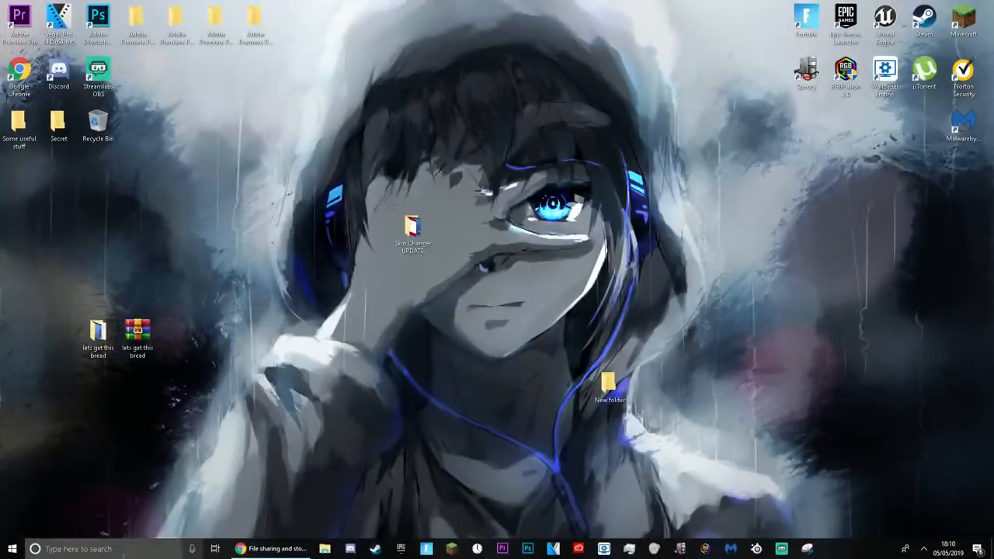
# - In launcher settings, enter Fortnite arguments (-NOTEXTURESTREAMING, PREFERREDPROCESSOR 4) ending in -NoRHIThread
pyautogui.write('Epic')
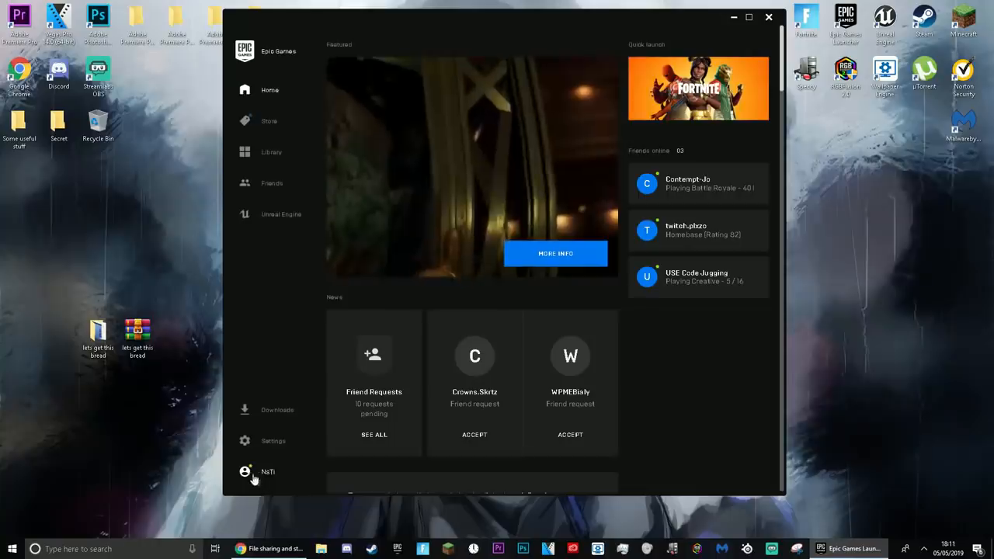
pyautogui.click(273, 441)
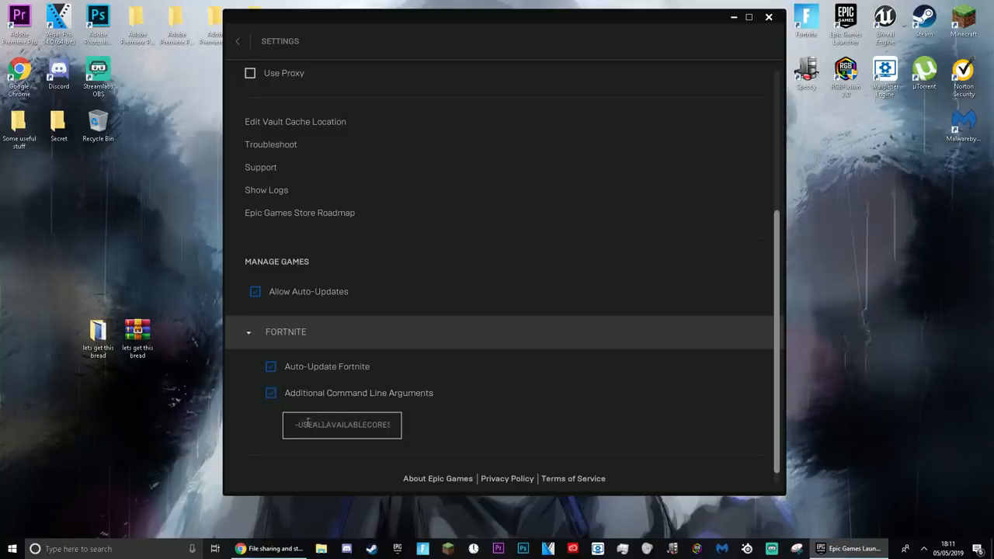
pyautogui.write('-NOTEXTURESTREAMING')
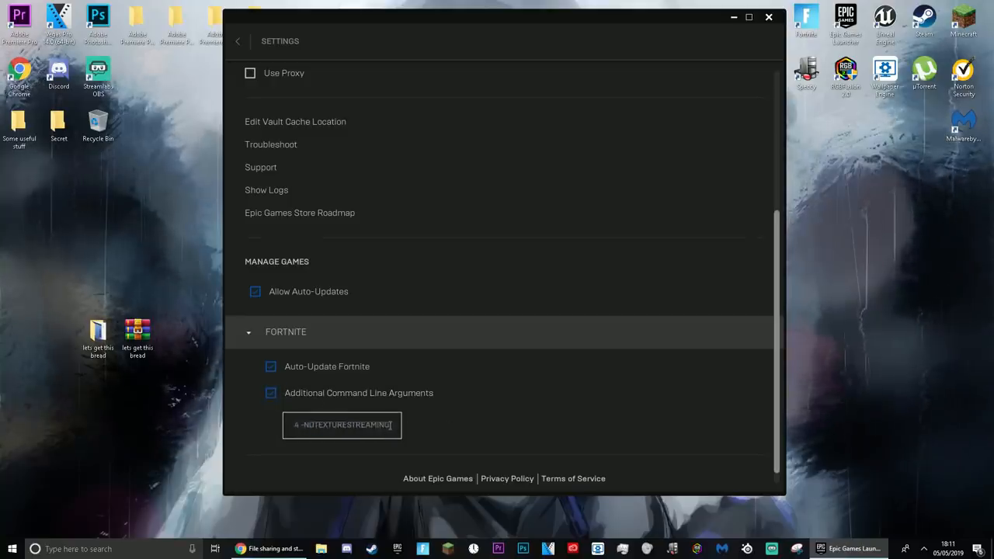
pyautogui.tripleClick(341, 425)
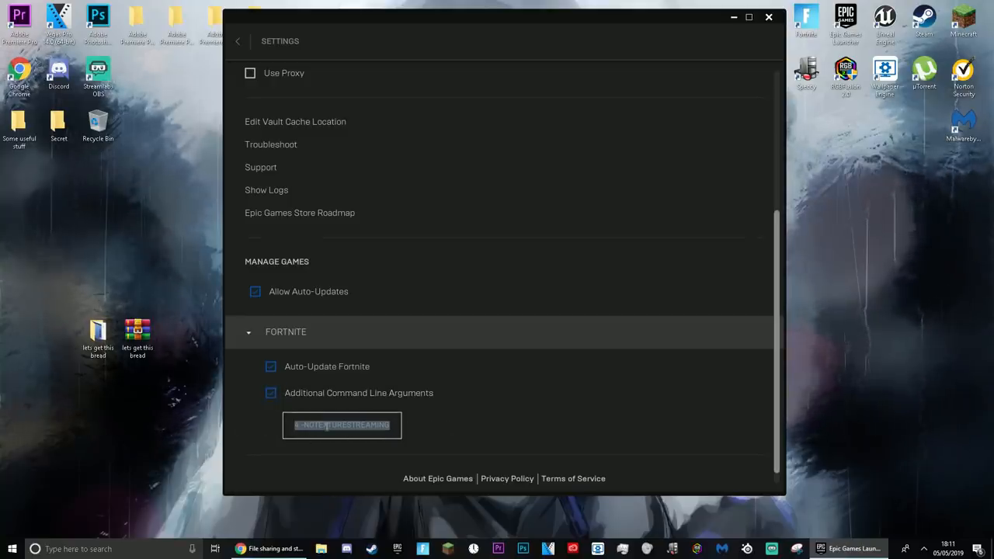
pyautogui.write('PREFERREDPROCESSOR 4')
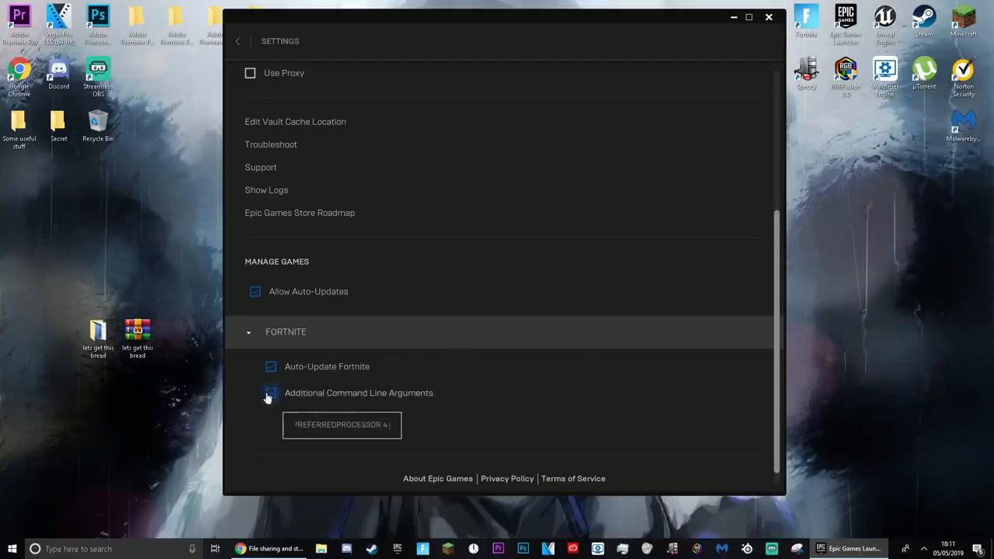
pyautogui.click(271, 393)
pyautogui.write(' -NoRHIThread')
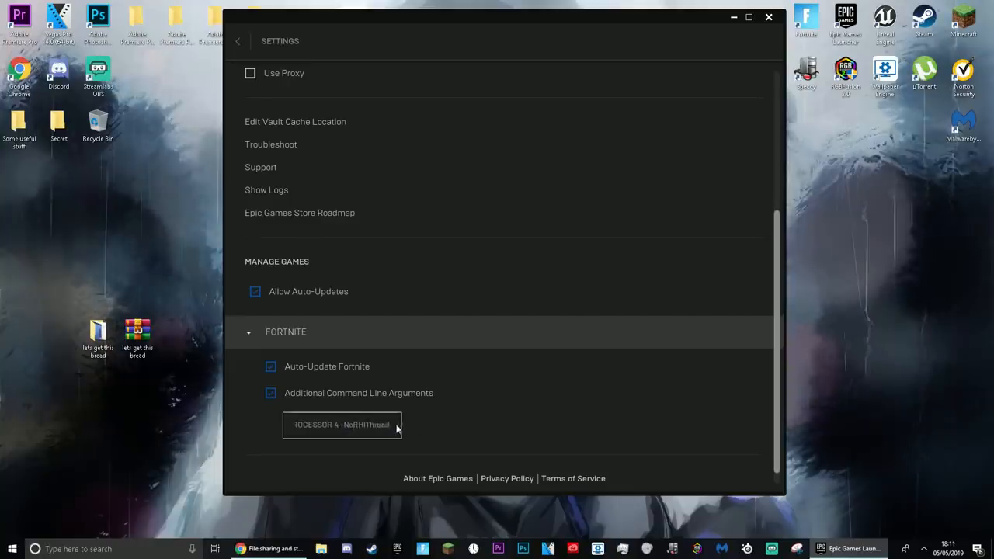
# - Collapse and re-expand Fortnite settings, then put the launcher away and reopen it
pyautogui.click(242, 40)
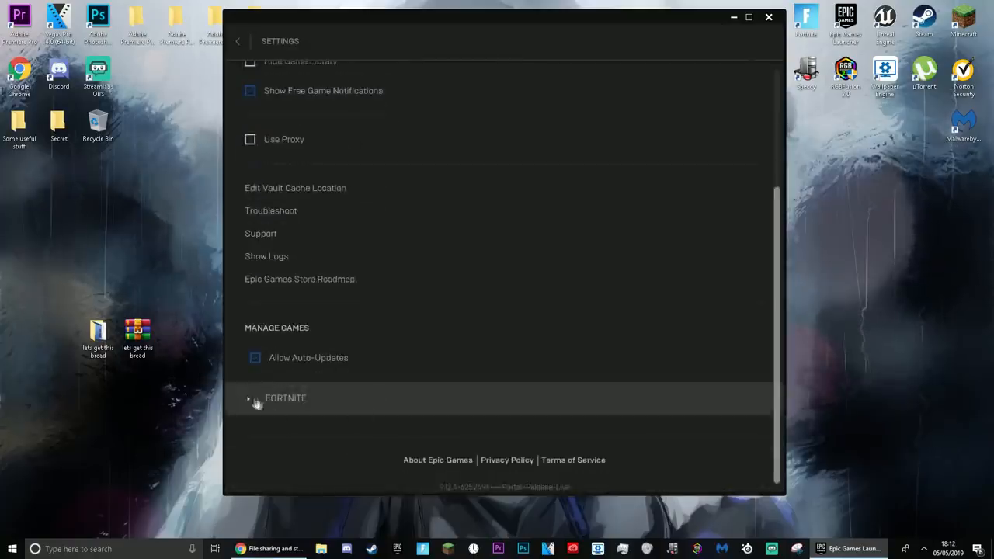
pyautogui.click(249, 397)
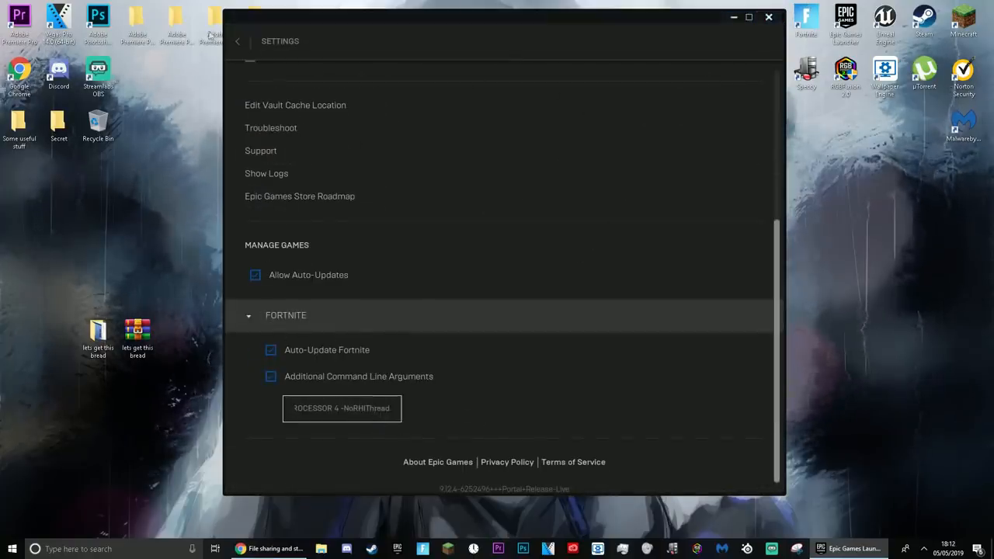
pyautogui.click(768, 15)
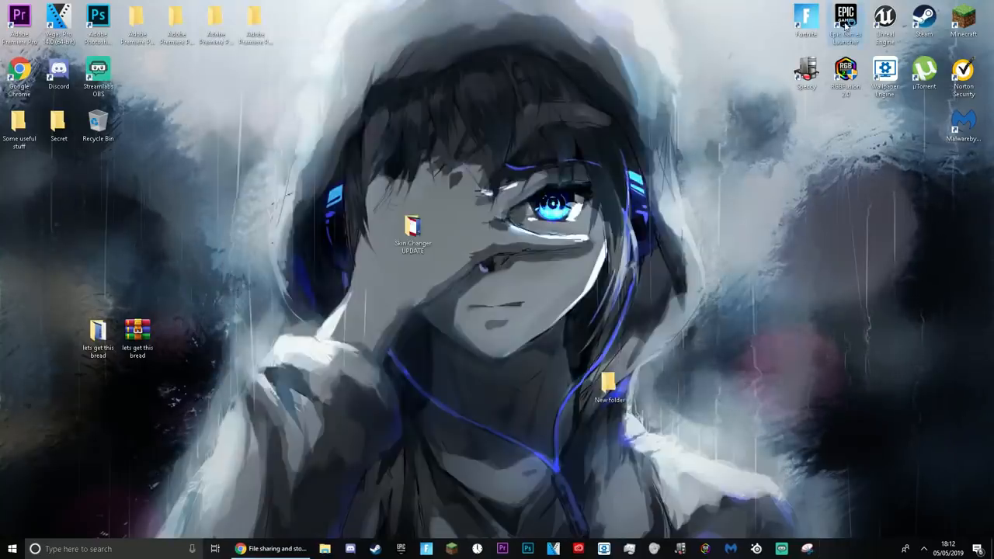
pyautogui.click(844, 17)
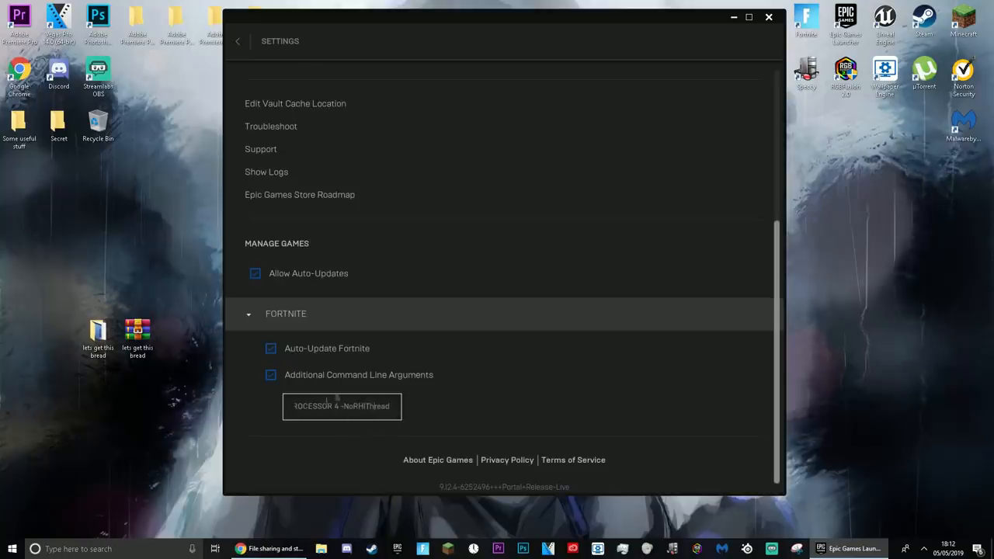
pyautogui.moveTo(507, 405)
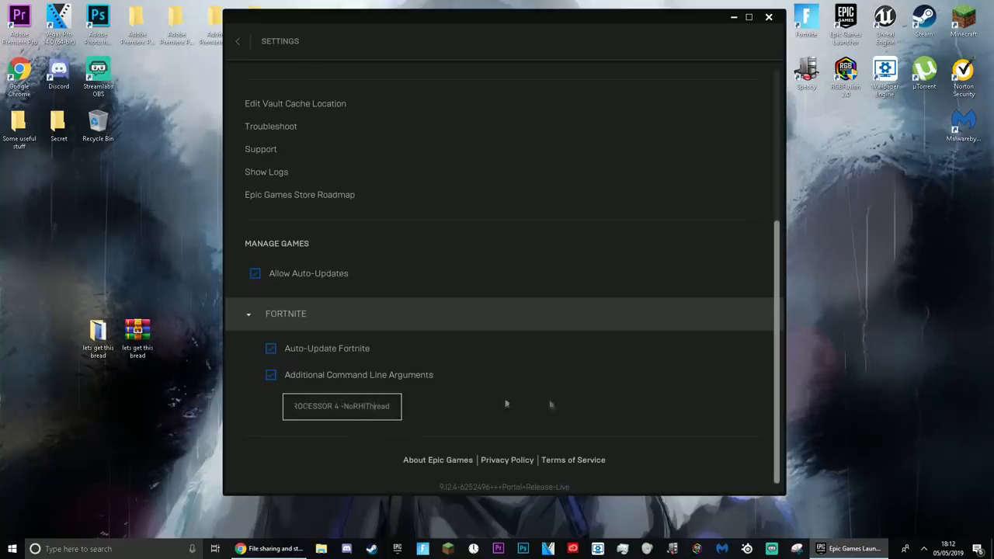
pyautogui.moveTo(642, 62)
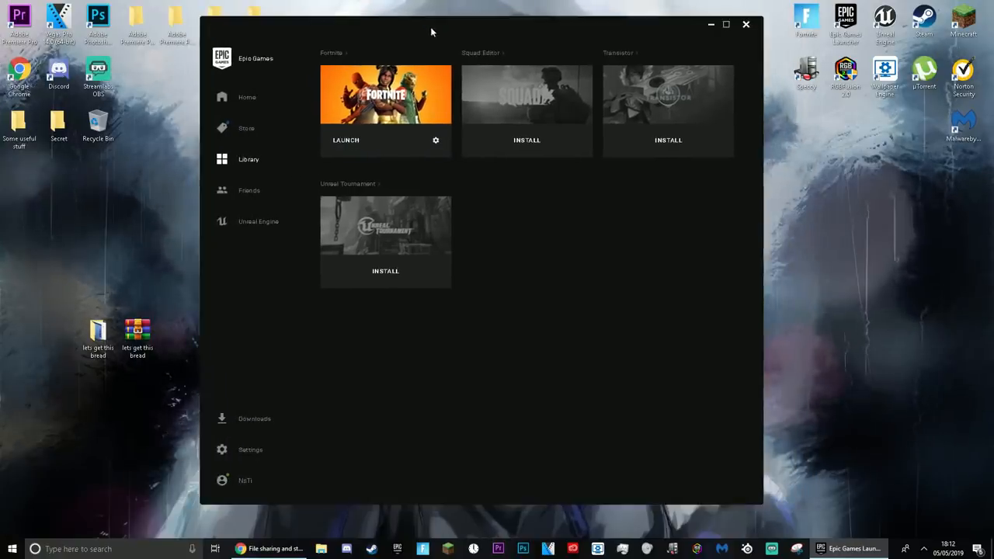
# - Close the Epic Games Launcher and bring up the GeForce Experience overlay with Alt+Z
pyautogui.click(744, 24)
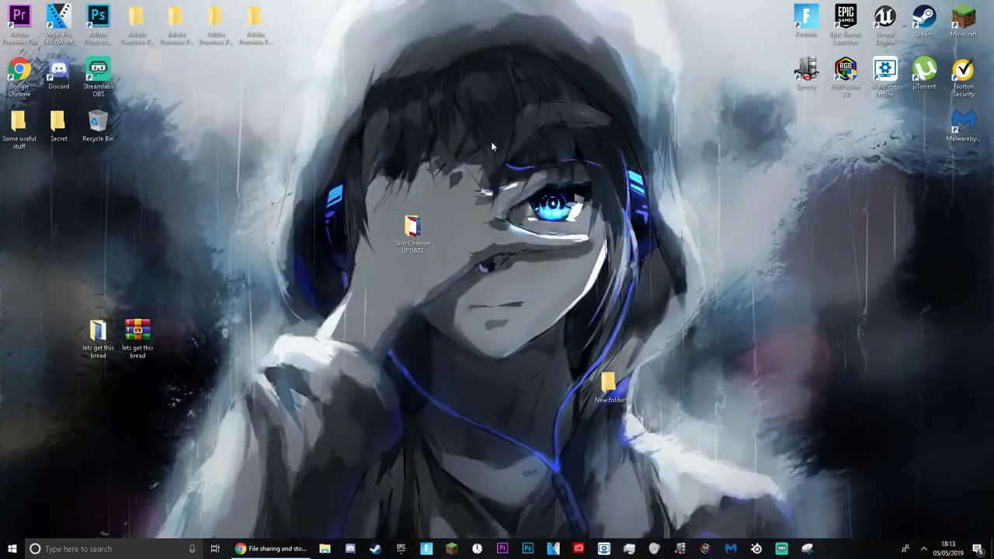
pyautogui.press('alt+z')
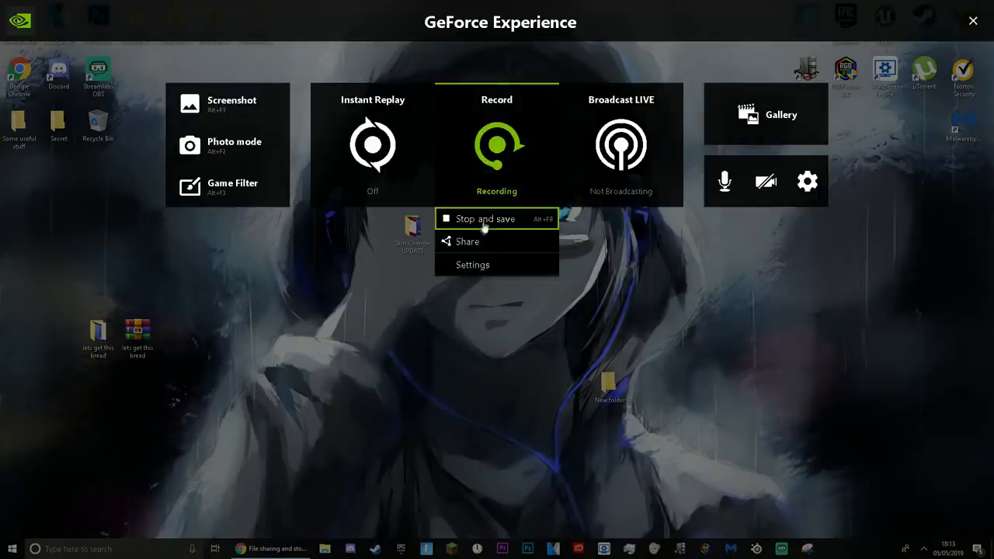